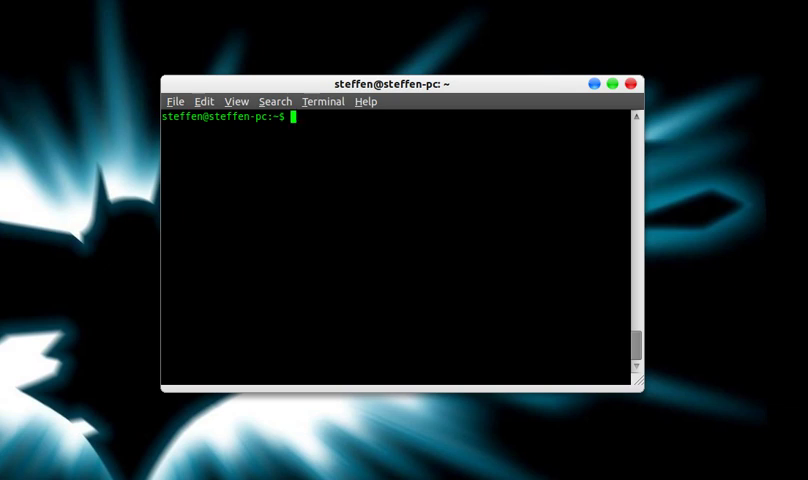
Run uname -r to print the running kernel release, 2.6.38-10-generic.
type("uname")
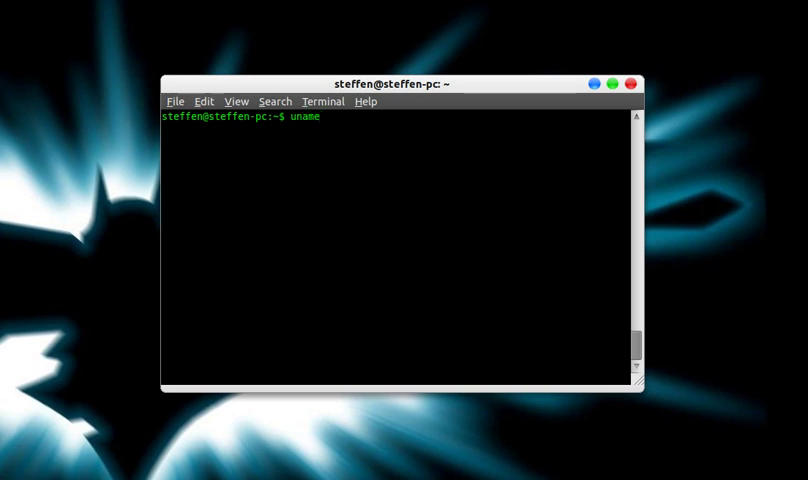
type("-")
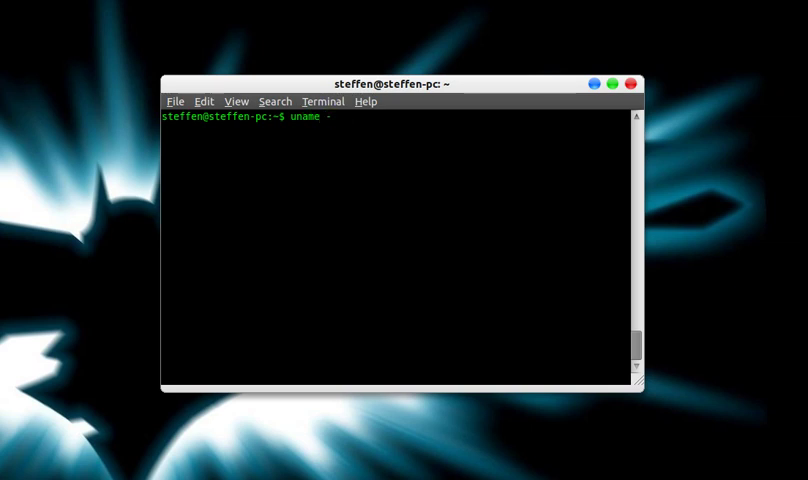
type("r")
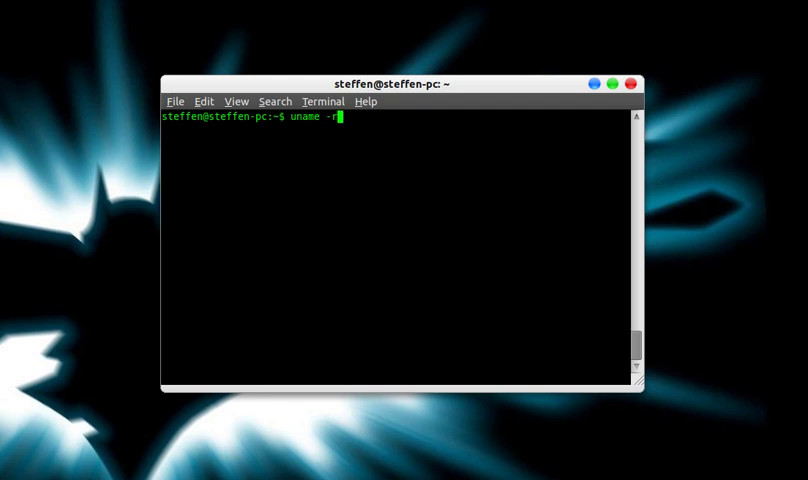
key("Return")
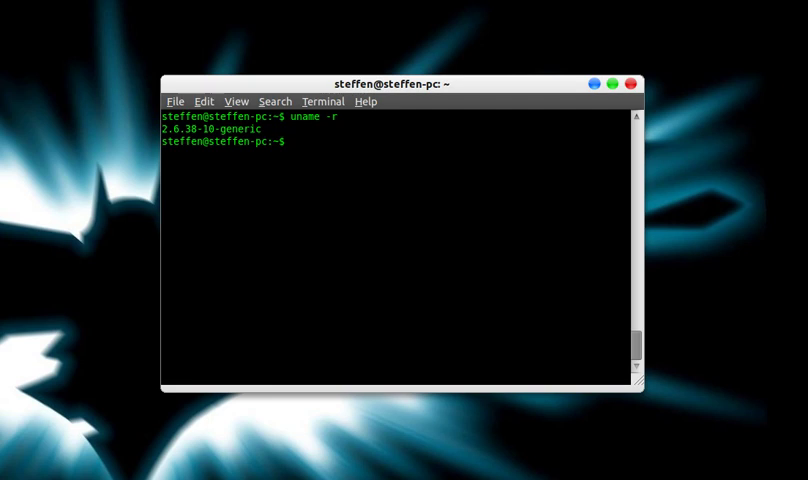
Search packages with apt-cache search linux-image to list available 2.6.38-8 and 2.6.38-10 kernel images.
type("arp")
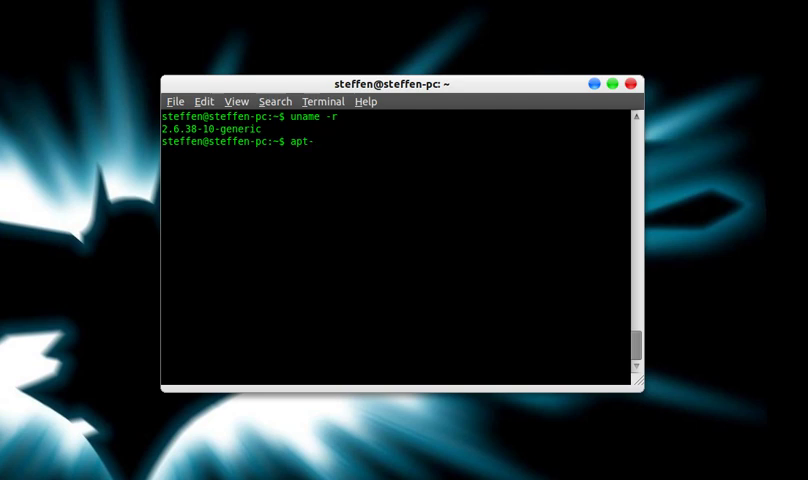
type("cache")
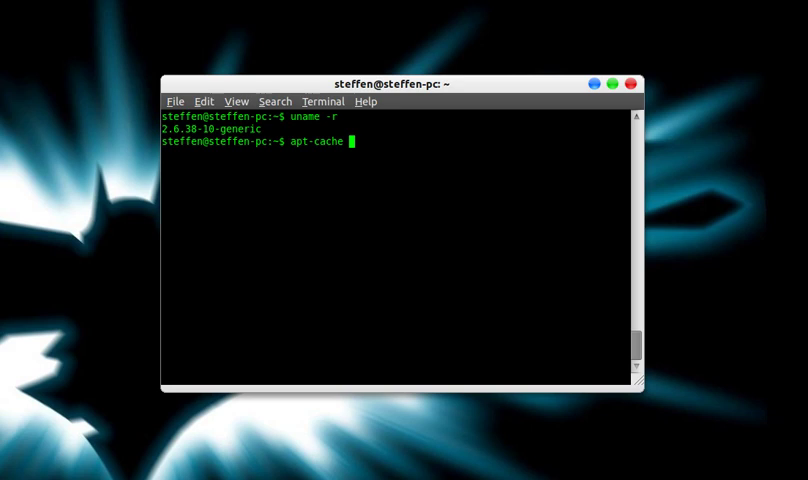
type("sear")
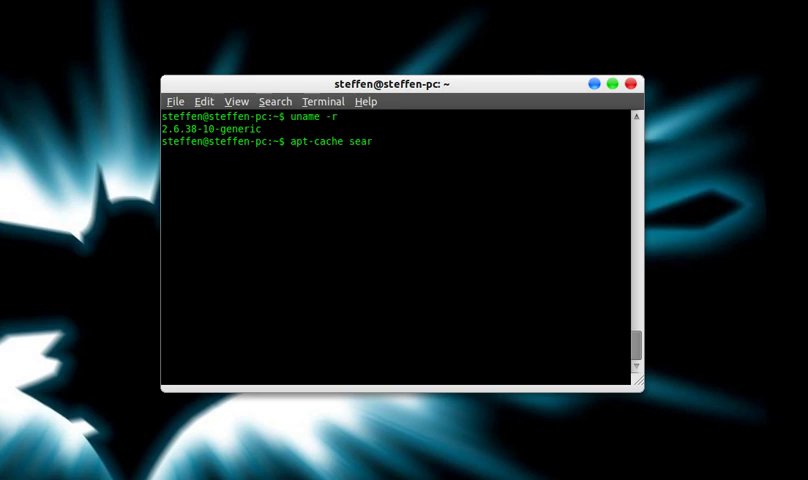
type("ch linux")
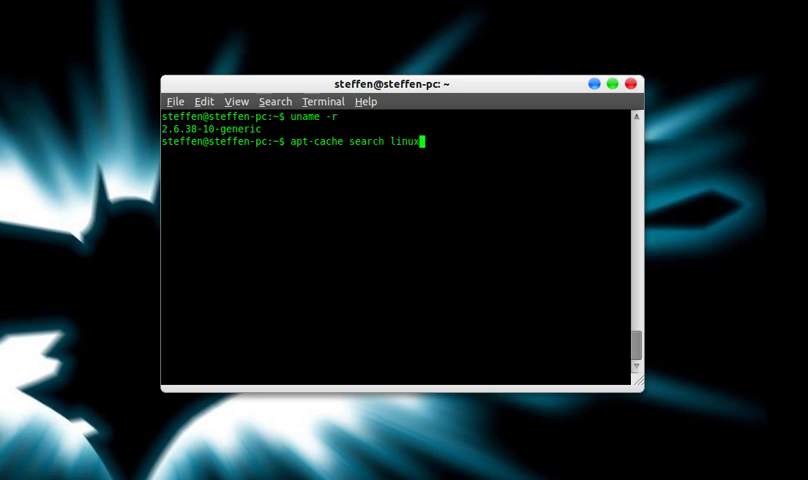
type("-image")
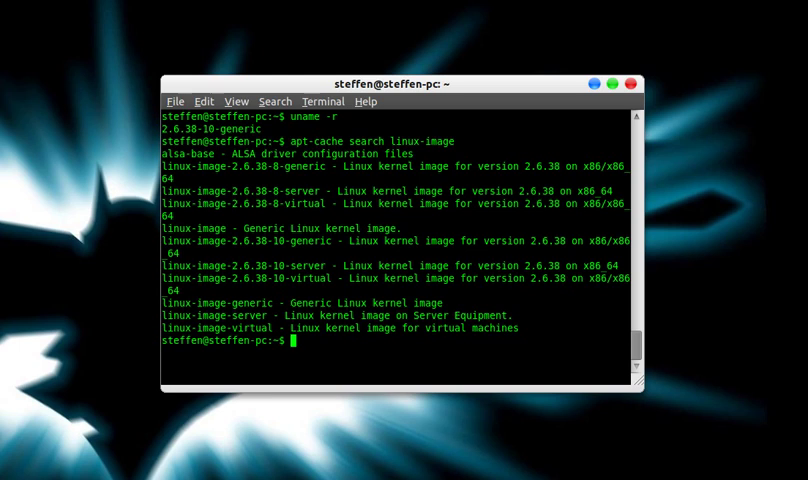
mouse_move(287, 214)
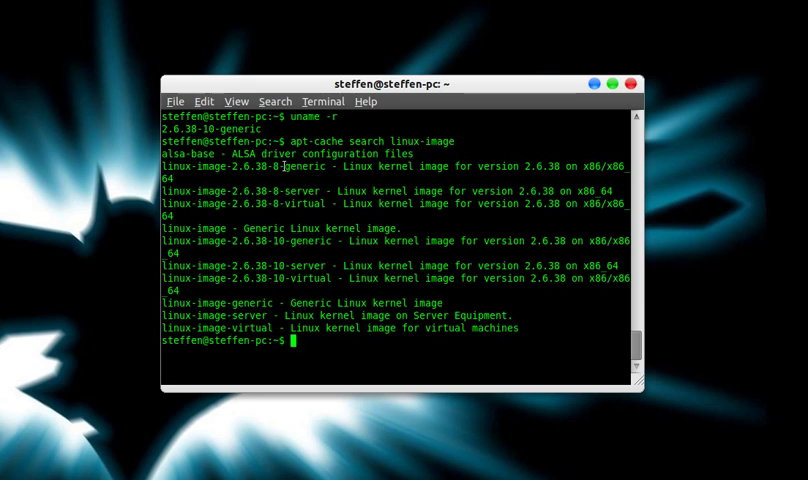
Select the 2.6.38-10-generic version text in the package list.
double_click(298, 166)
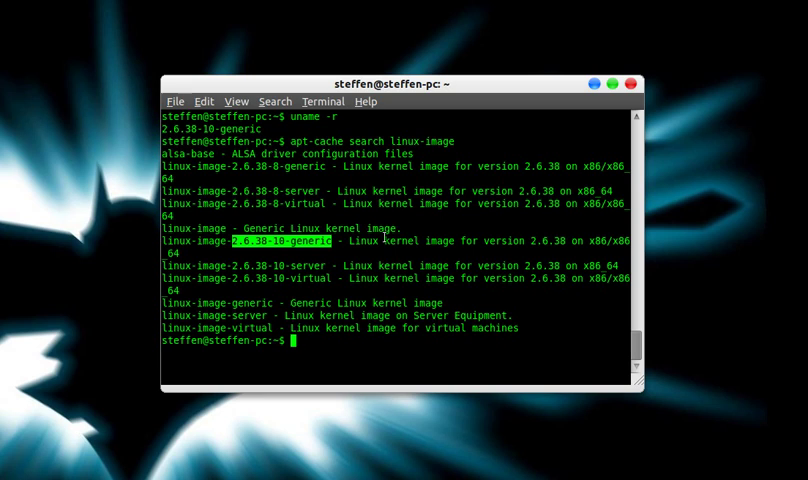
Enter the command sudo apt-get install linux-image-2.6.38-10-generic at the prompt without running it.
type("sudp apt-g")
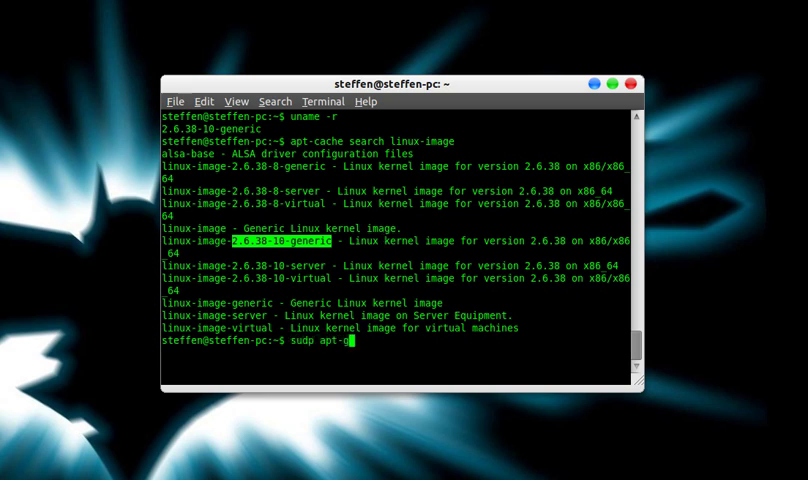
type("et")
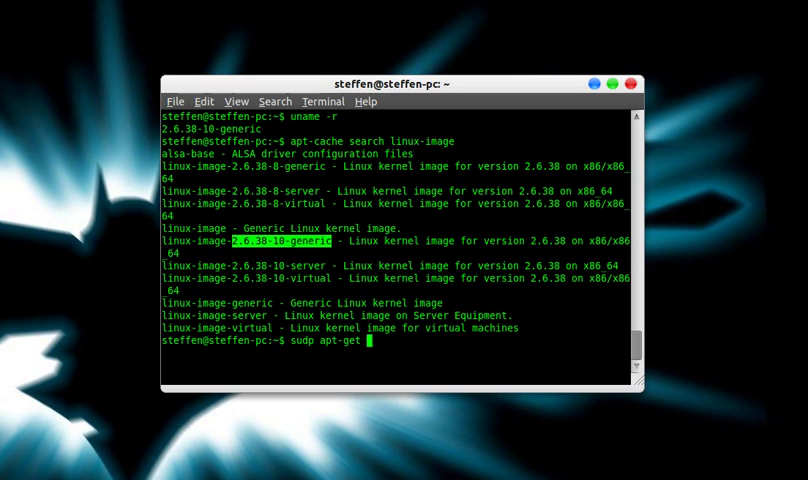
type("install")
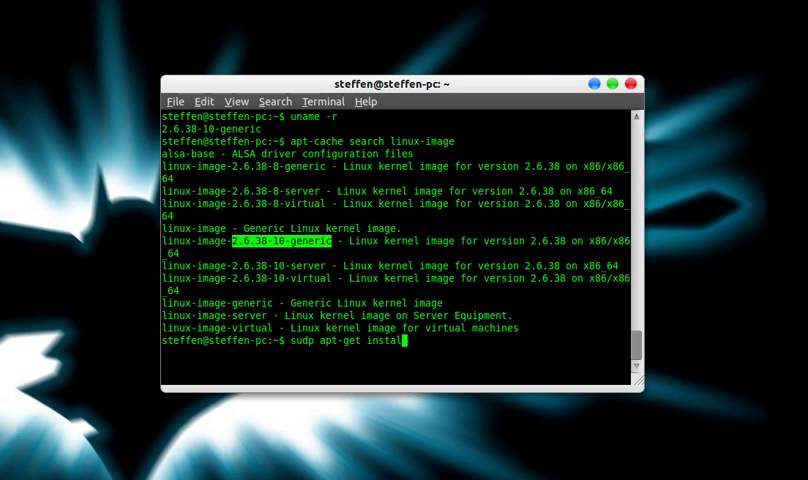
type("linux-image-")
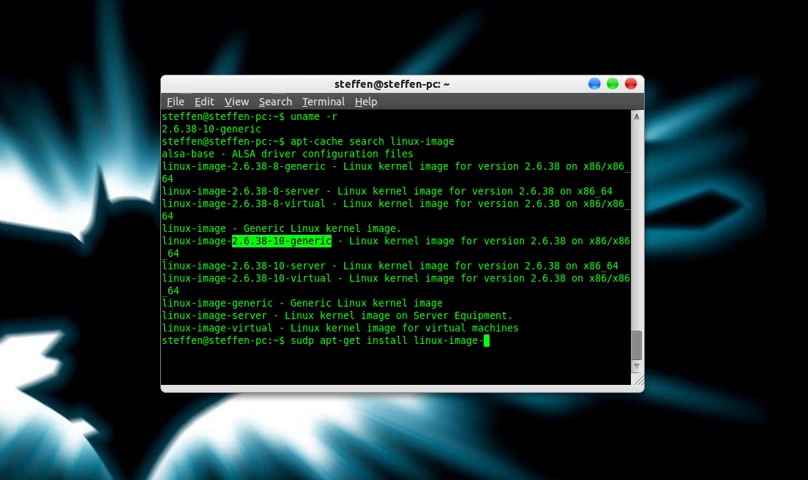
type("2.")
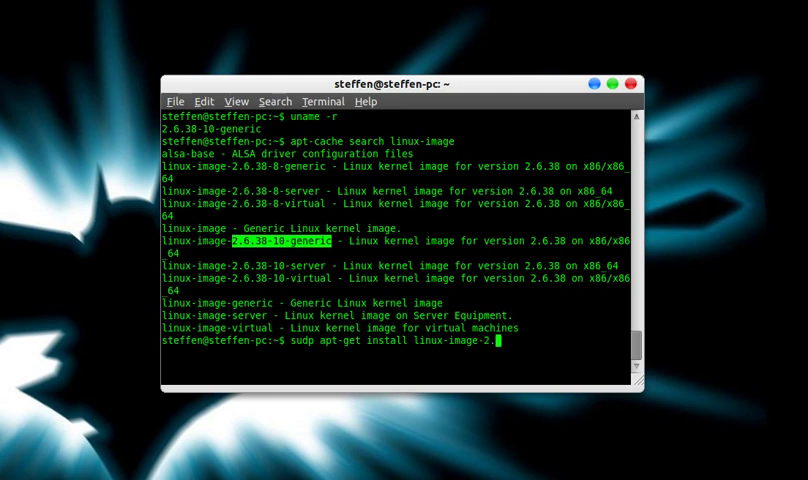
type("6.38")
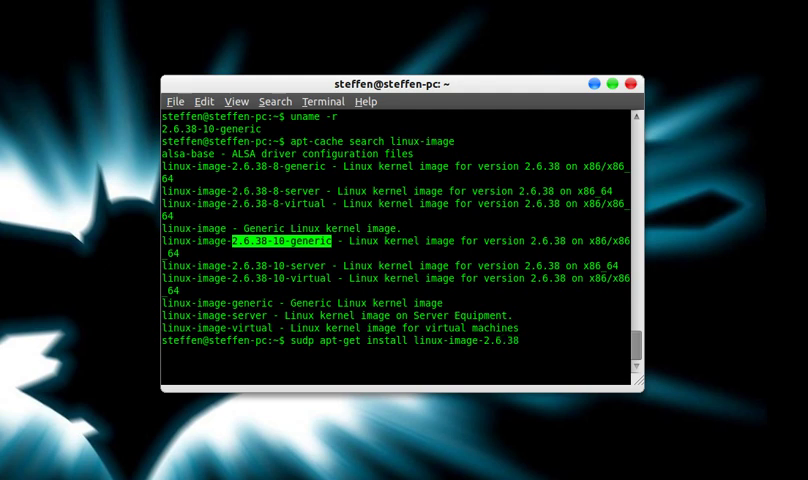
type("-10-")
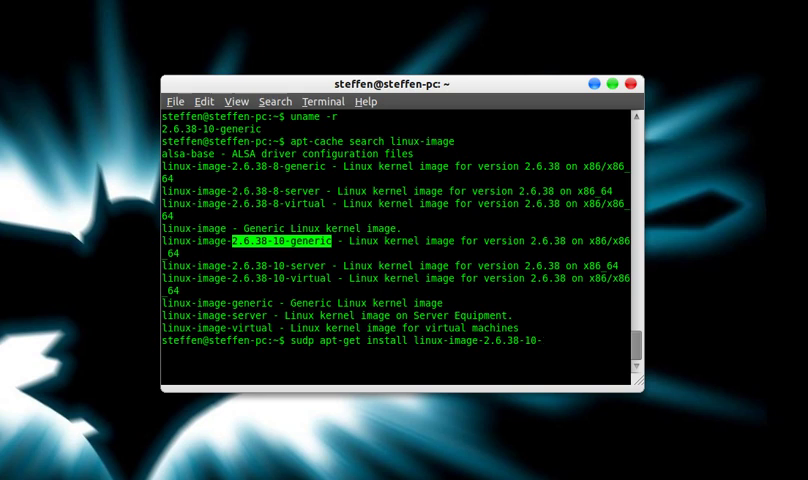
type("gene")
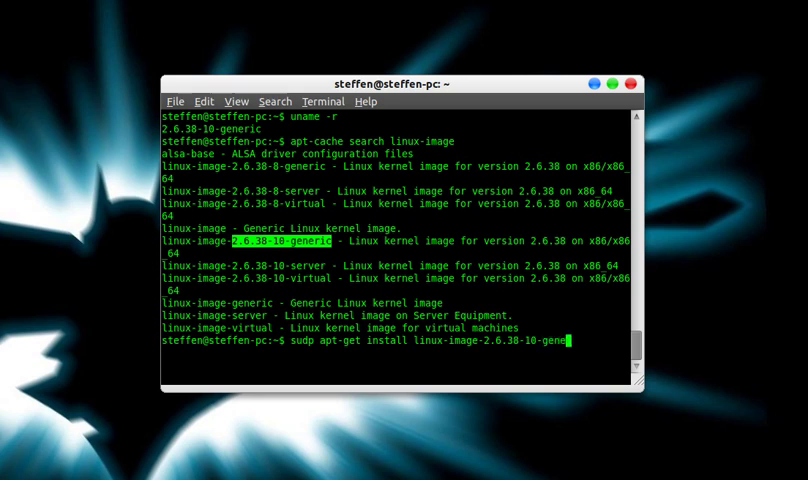
type("ic")
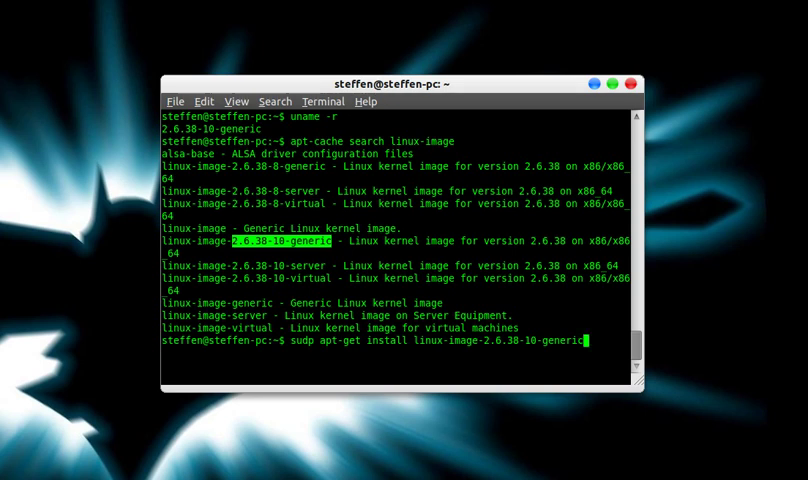